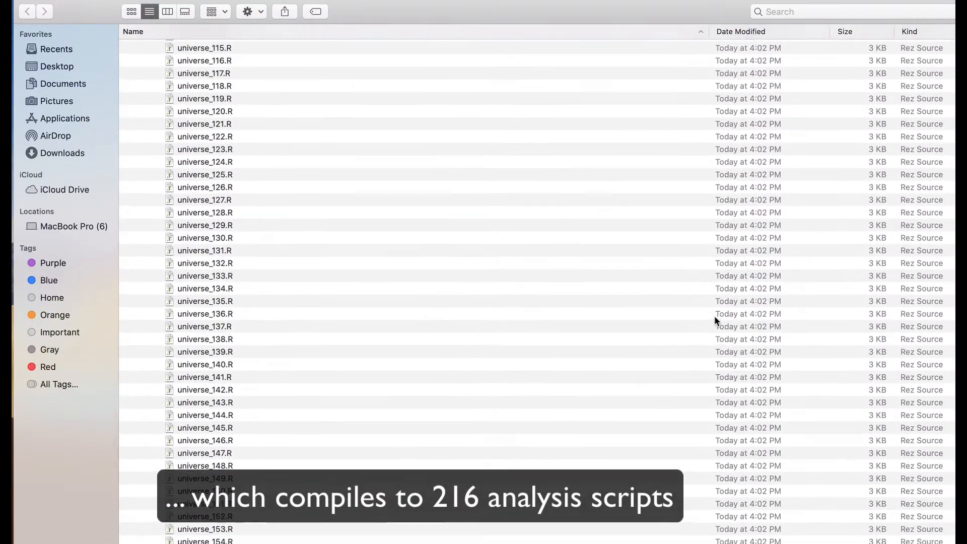
Scroll the aggregated dot plot of reader-view coefficients across all 216 universes
{"action": "scroll", "scroll_direction": "down", "scroll_amount": 3}
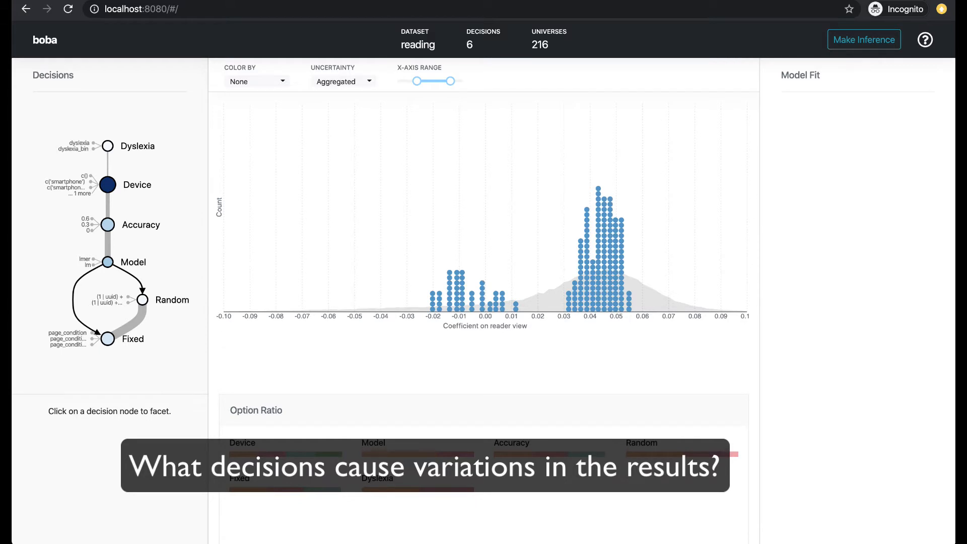
Facet coefficients by Dyslexia, Device, Accuracy, Model, then Fixed, and clear faceting
{"action": "left_click", "coordinate": [108, 146]}
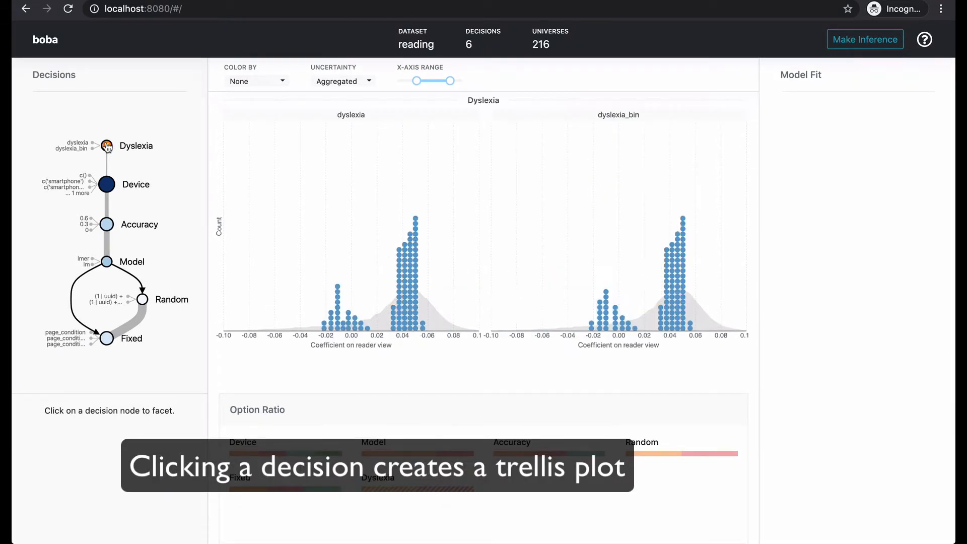
{"action": "left_click", "coordinate": [106, 185]}
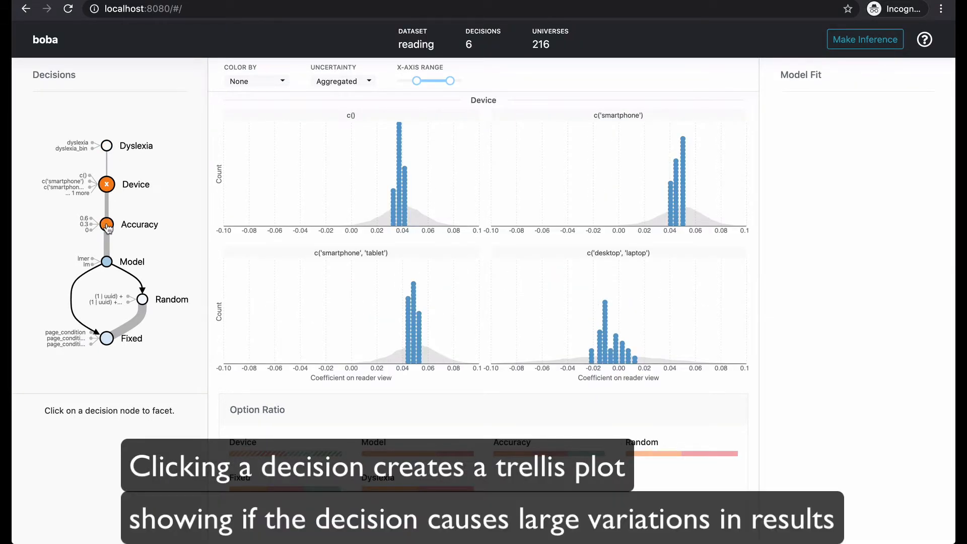
{"action": "left_click", "coordinate": [107, 223]}
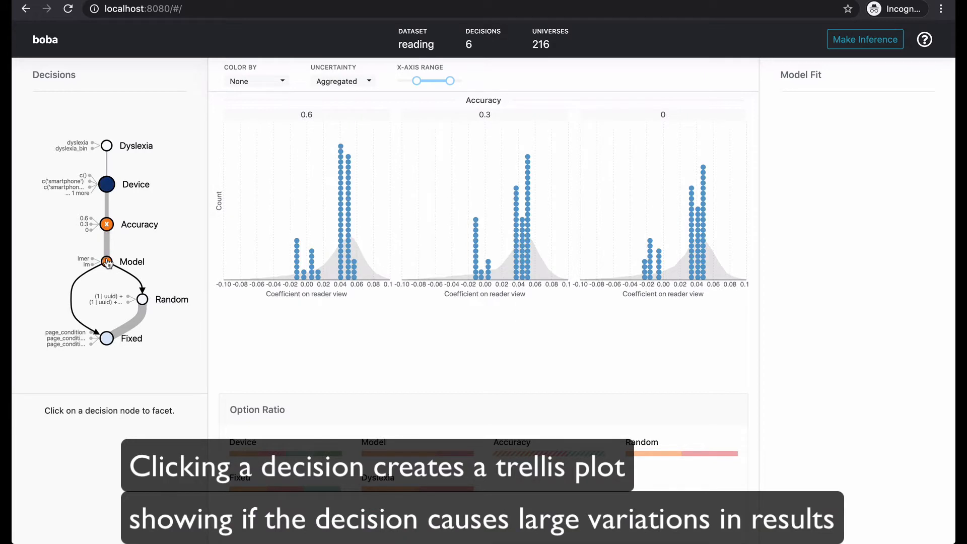
{"action": "left_click", "coordinate": [123, 299]}
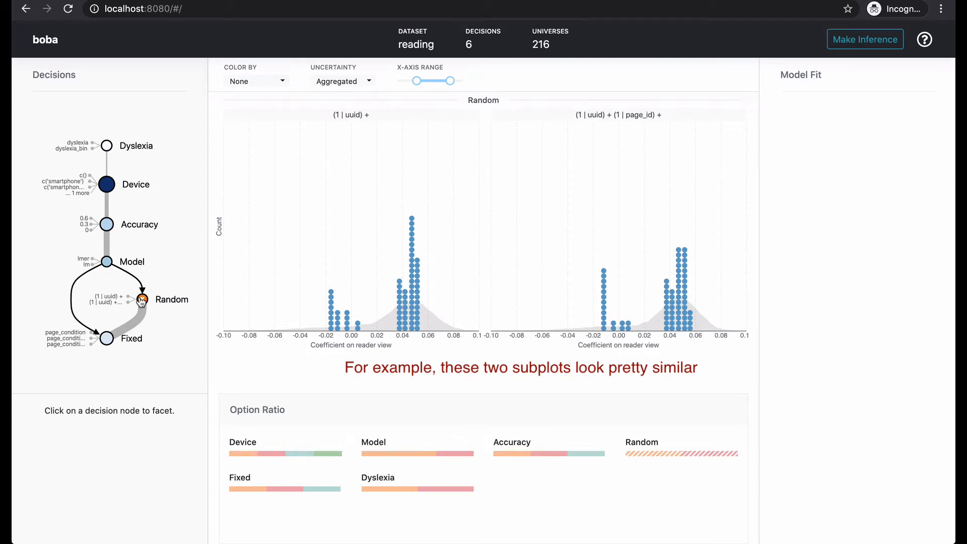
{"action": "left_click", "coordinate": [107, 338]}
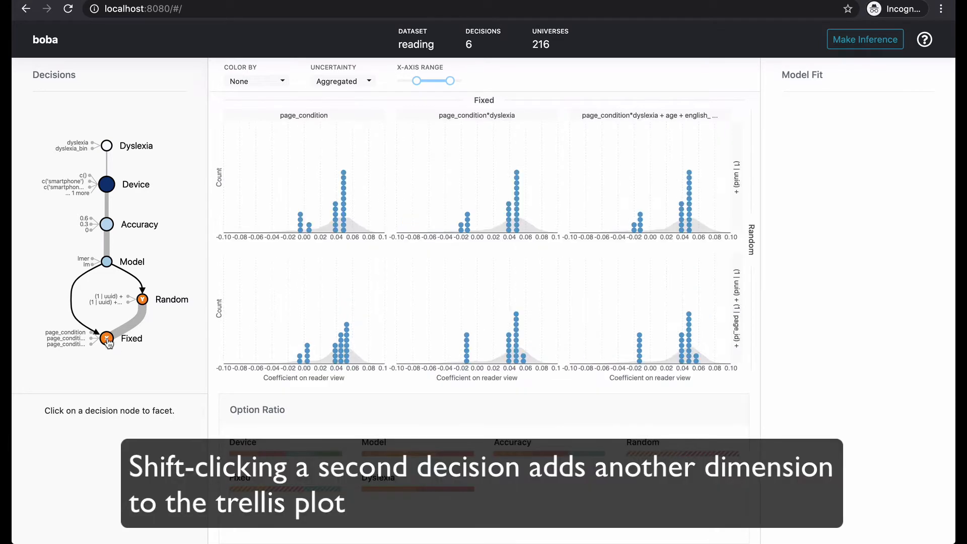
{"action": "left_click", "coordinate": [107, 224]}
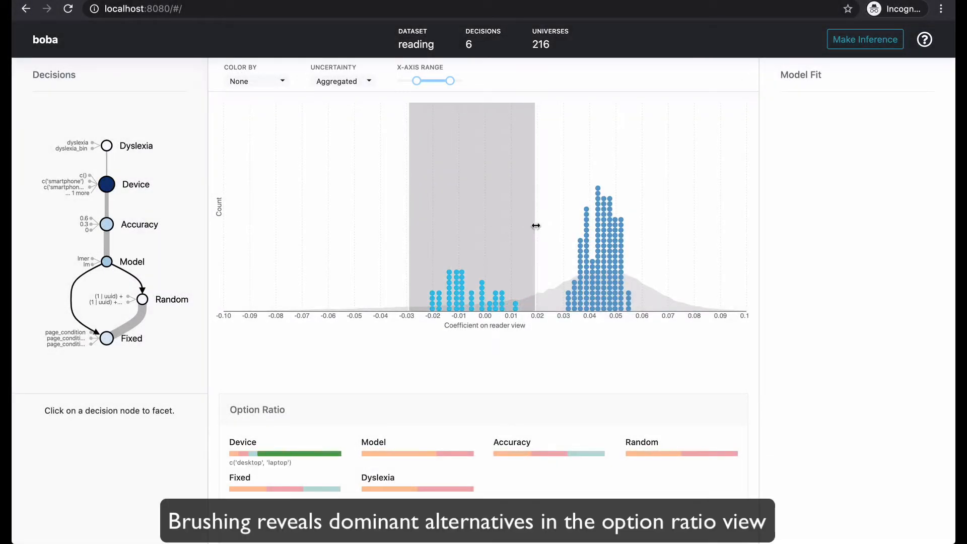
Brush the positive coefficient cluster, then split results into Device panels
{"action": "left_click_drag", "start_coordinate": [535, 226], "coordinate": [645, 178]}
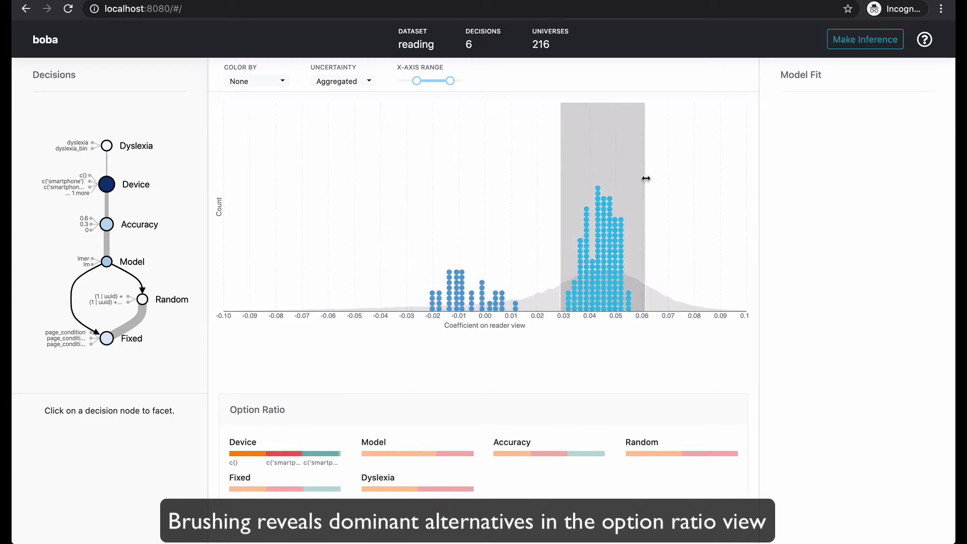
{"action": "left_click", "coordinate": [106, 184]}
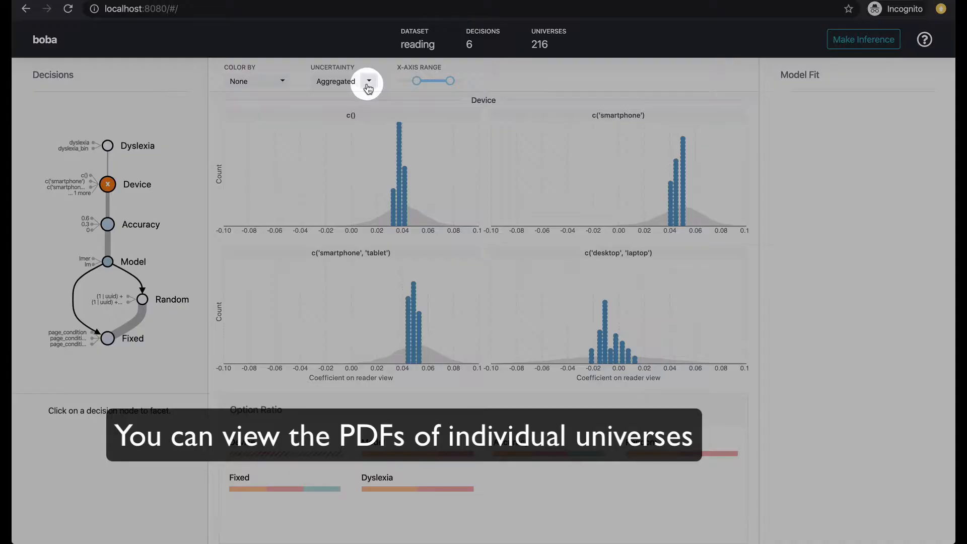
Show Device panels as universe PDFs, then CDFs, then return to Aggregated
{"action": "left_click", "coordinate": [368, 81]}
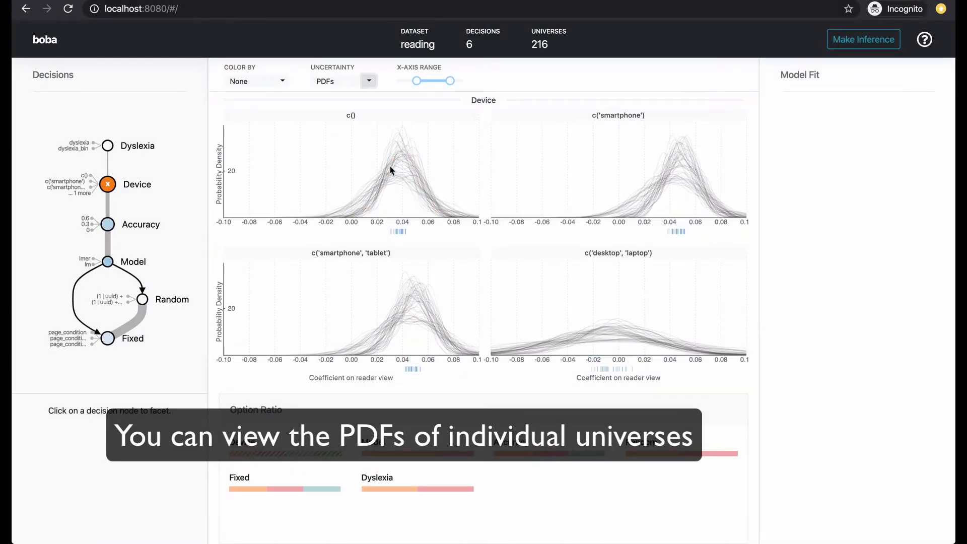
{"action": "mouse_move", "coordinate": [390, 181]}
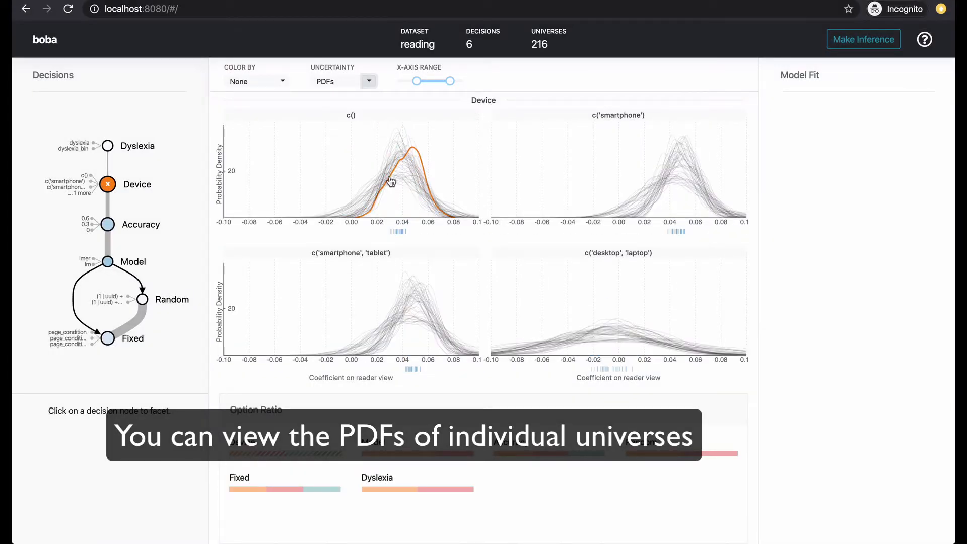
{"action": "left_click", "coordinate": [368, 80]}
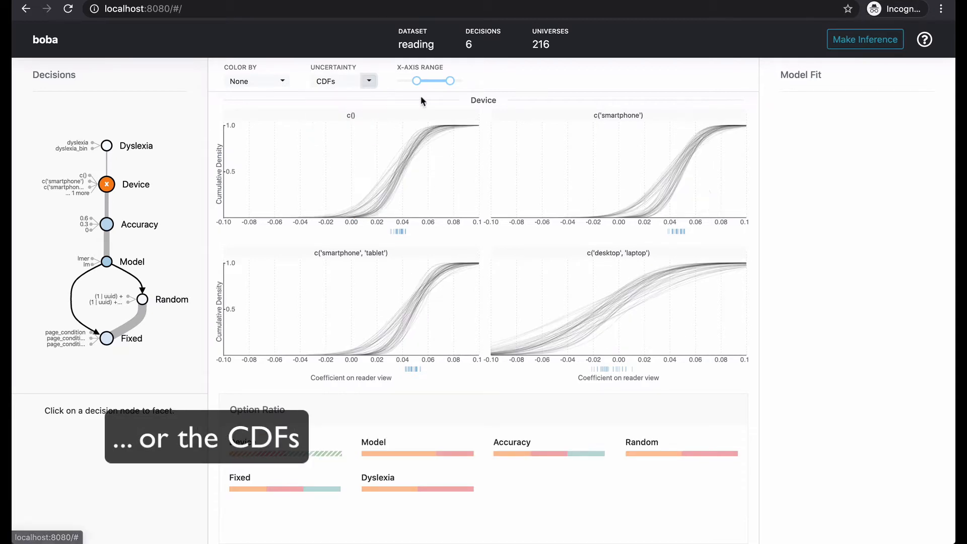
{"action": "mouse_move", "coordinate": [590, 325]}
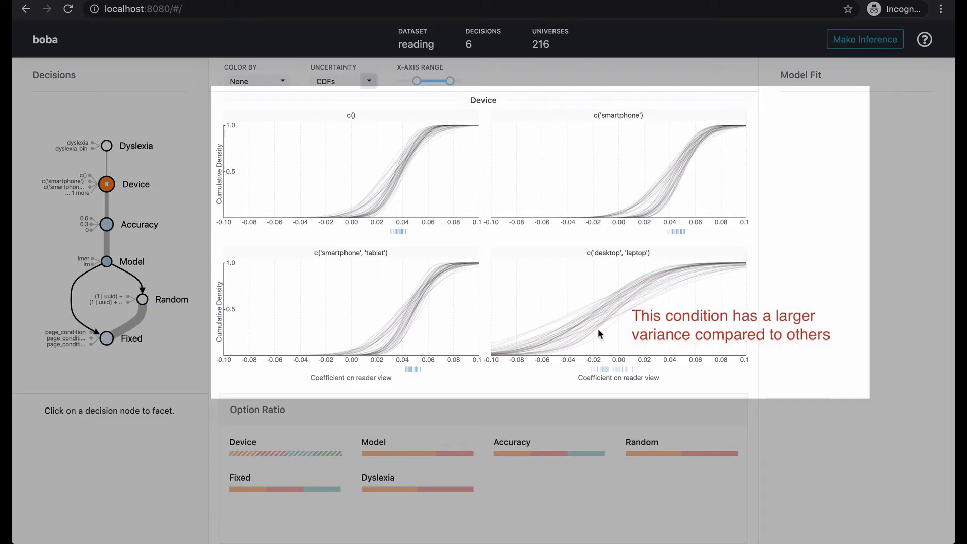
{"action": "left_click", "coordinate": [324, 80]}
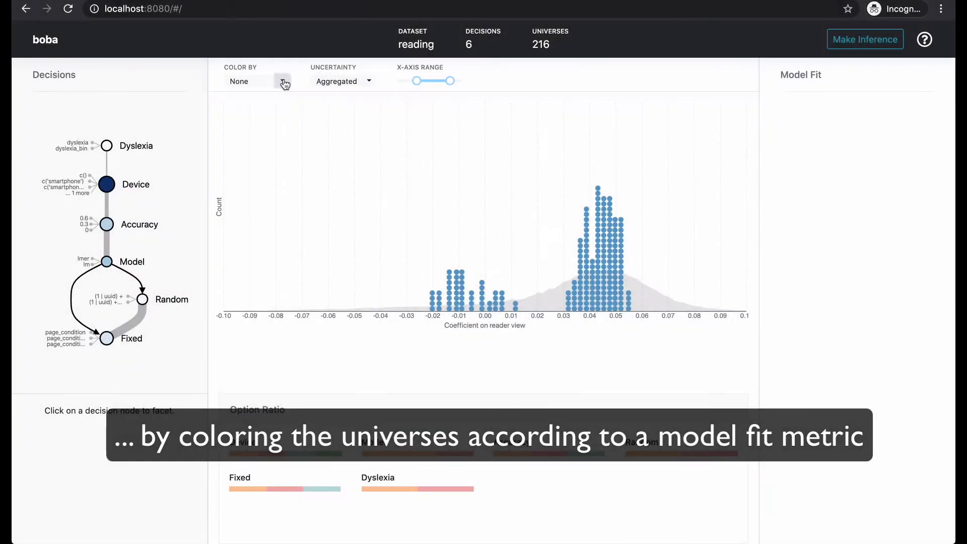
Color dots by Model Fit and re-split by Dyslexia, then Device
{"action": "left_click", "coordinate": [255, 81]}
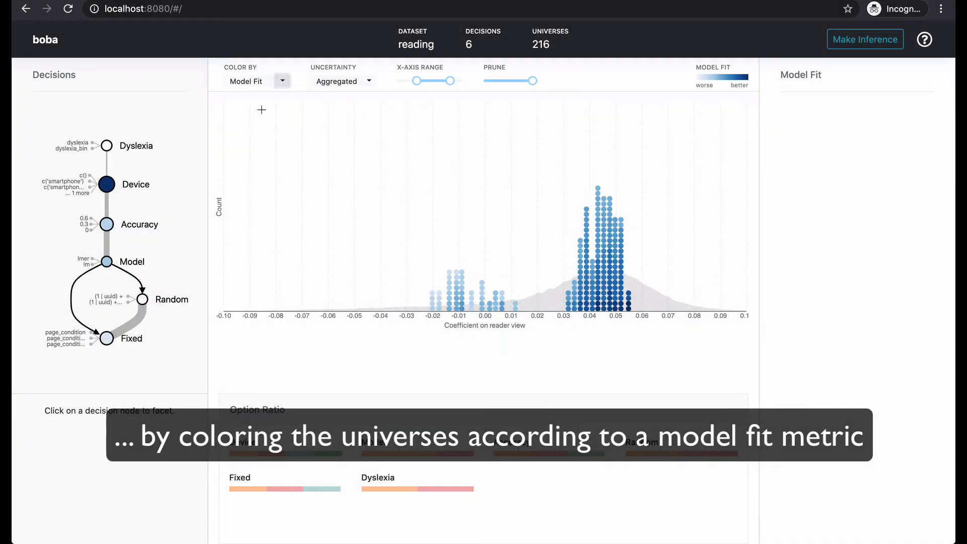
{"action": "left_click", "coordinate": [107, 146]}
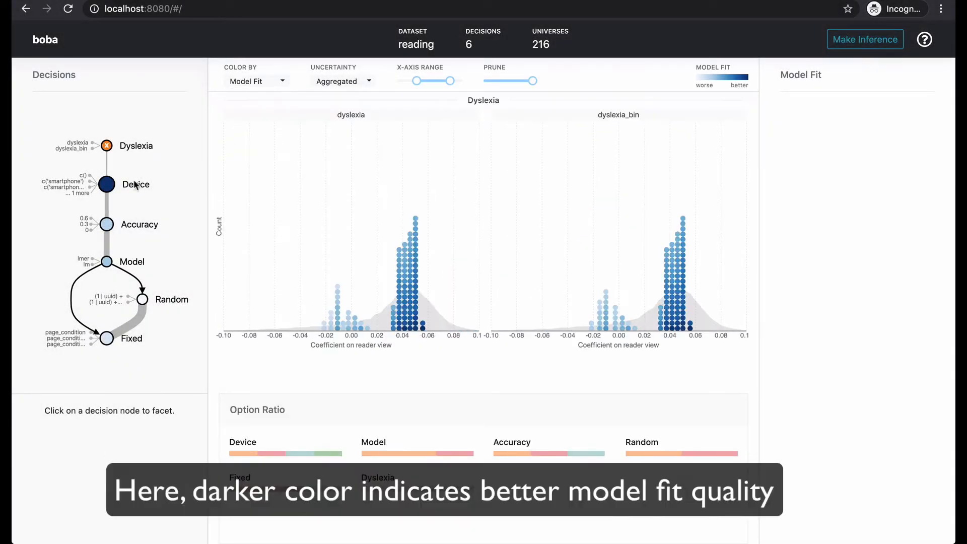
{"action": "left_click", "coordinate": [107, 184]}
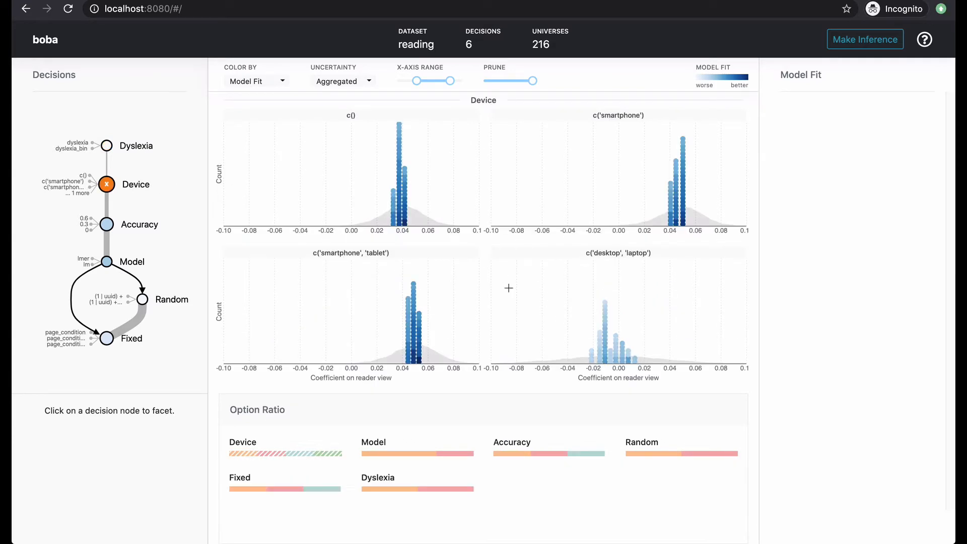
Inspect single universes in the desktop/laptop and smartphone/tablet panels for observed versus predicted speed
{"action": "left_click", "coordinate": [591, 354]}
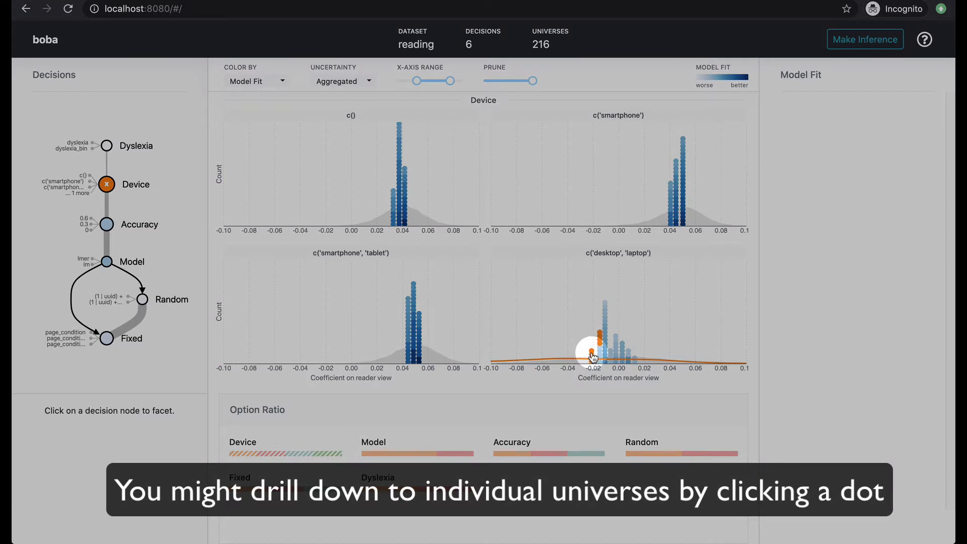
{"action": "left_click", "coordinate": [591, 353]}
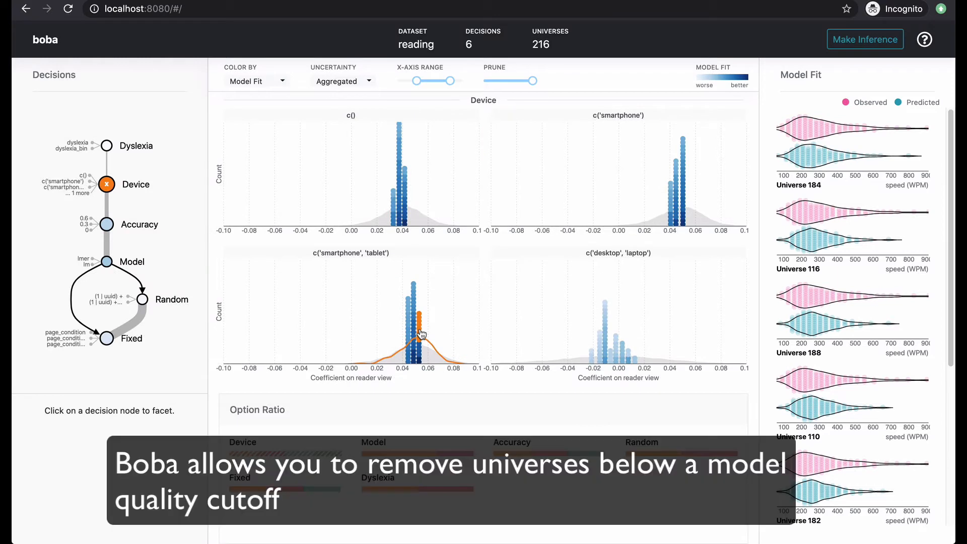
Raise the Prune slider's model-fit cutoff to about 0.1845
{"action": "left_click_drag", "start_coordinate": [528, 81], "coordinate": [511, 80]}
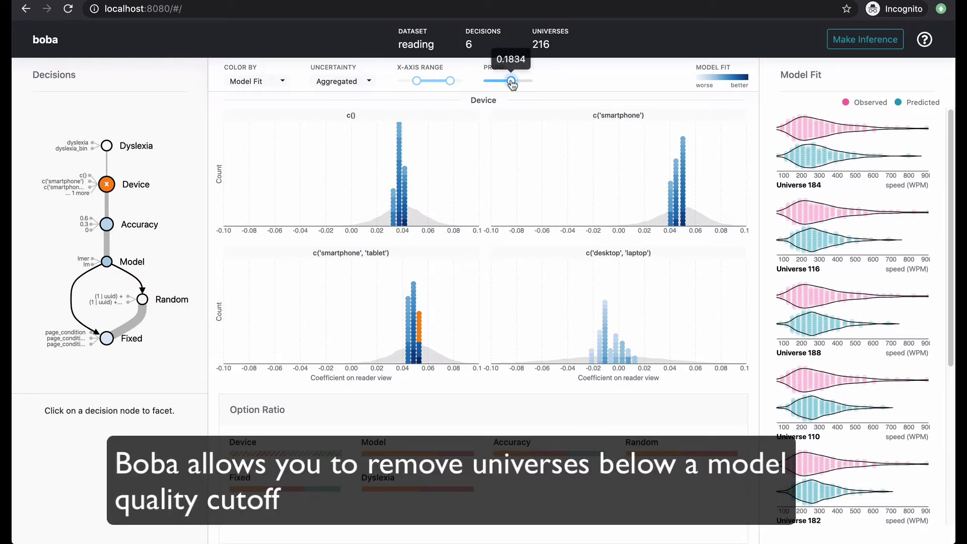
{"action": "left_click_drag", "start_coordinate": [511, 81], "coordinate": [511, 80]}
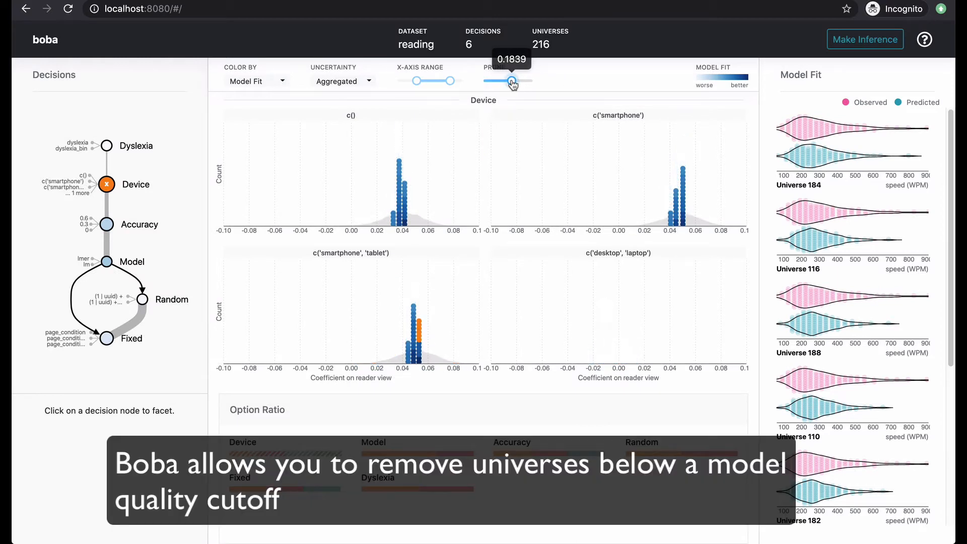
{"action": "left_click_drag", "start_coordinate": [513, 80], "coordinate": [514, 80]}
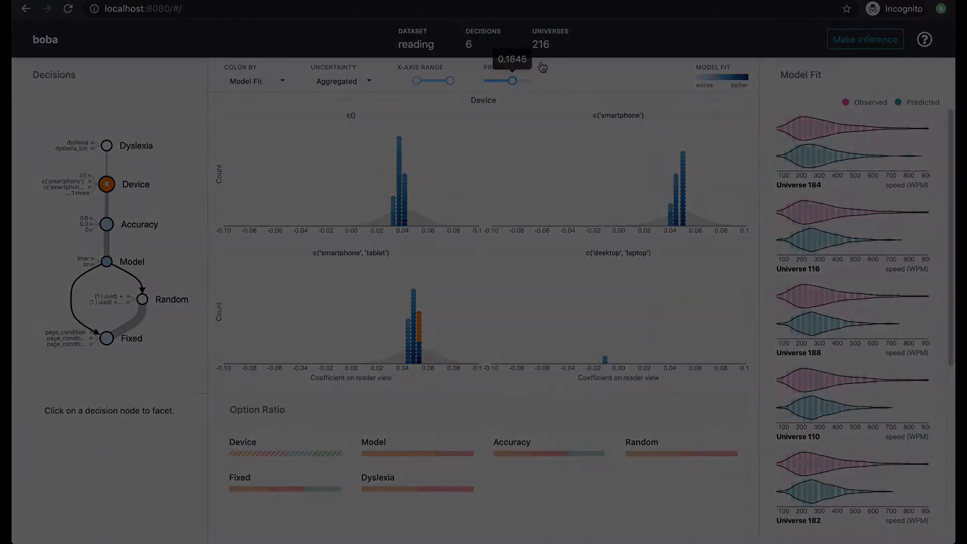
{"action": "left_click", "coordinate": [865, 39]}
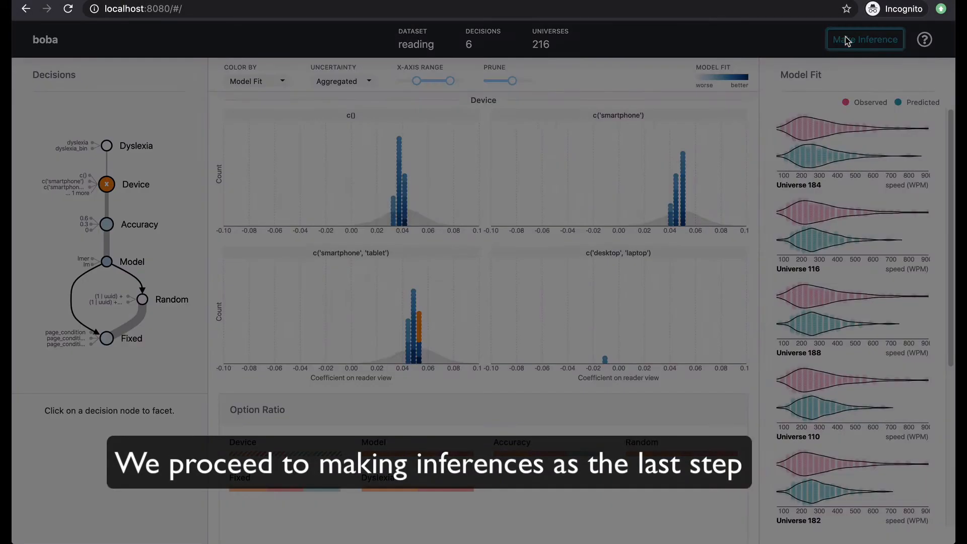
Make the inference with pruned universes excluded and scroll the density results
{"action": "left_click", "coordinate": [865, 39]}
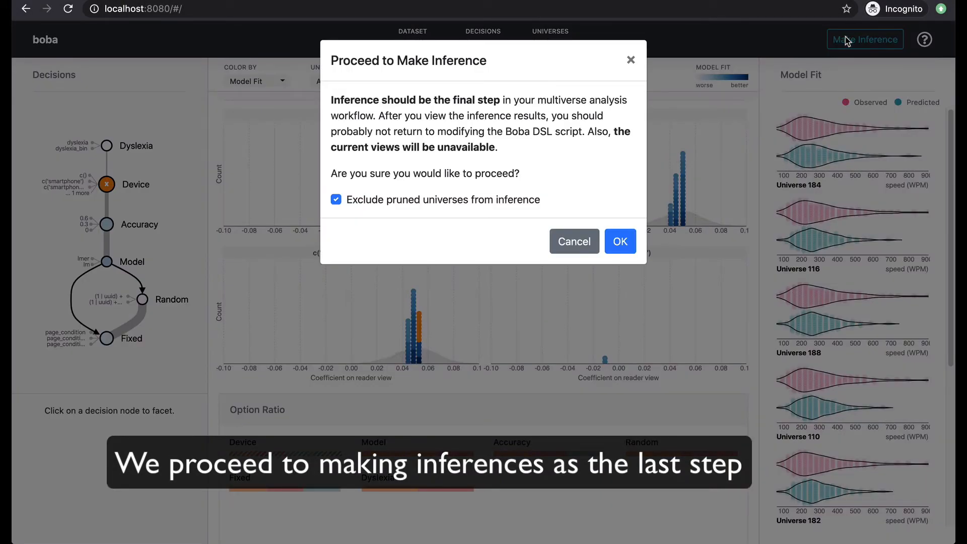
{"action": "left_click", "coordinate": [620, 242]}
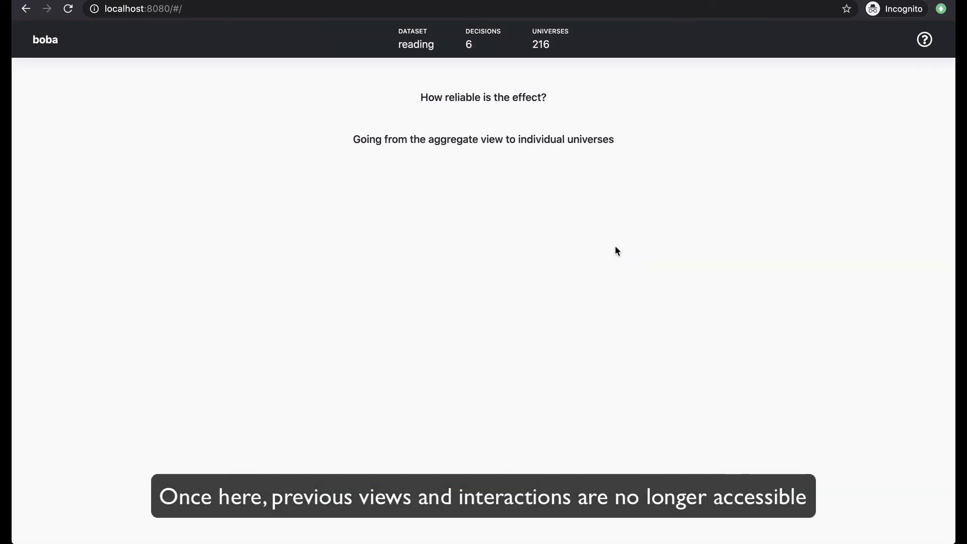
{"action": "scroll", "scroll_direction": "down", "scroll_amount": 3}
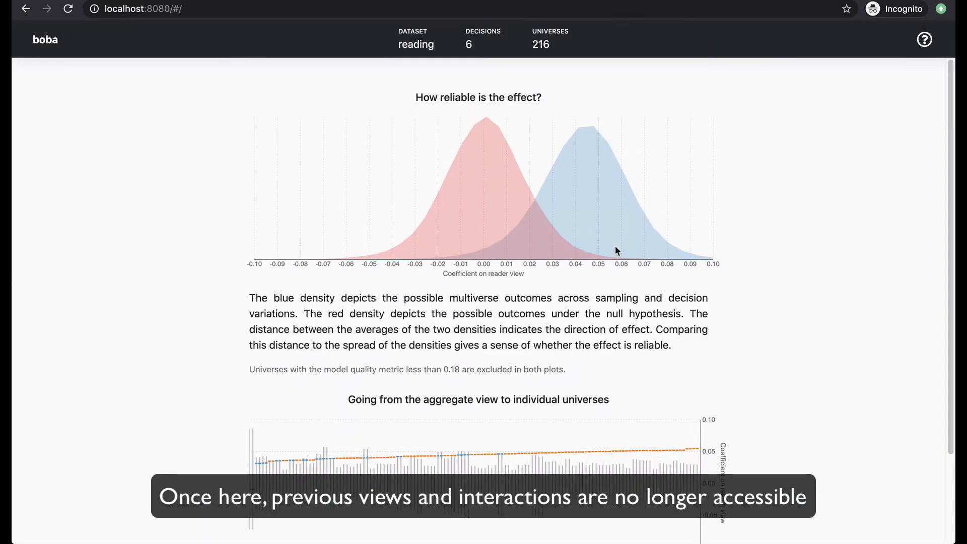